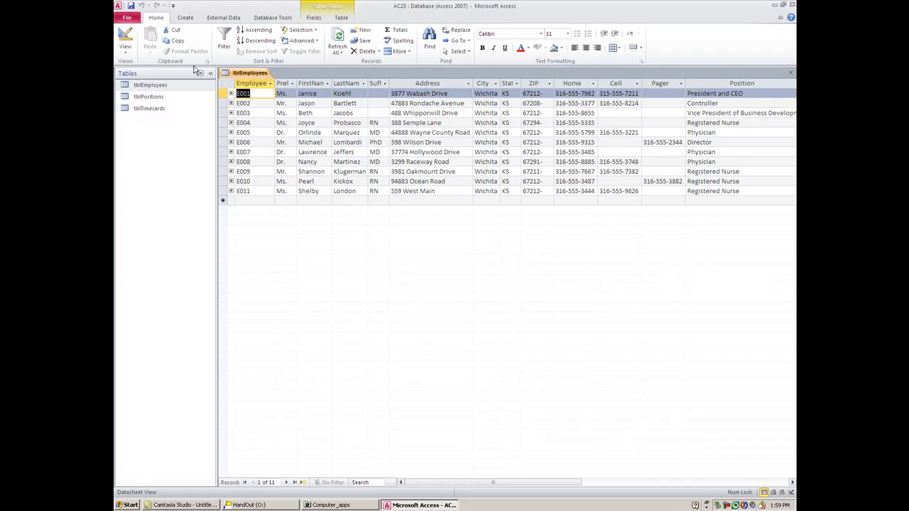
mouse_move(216, 5)
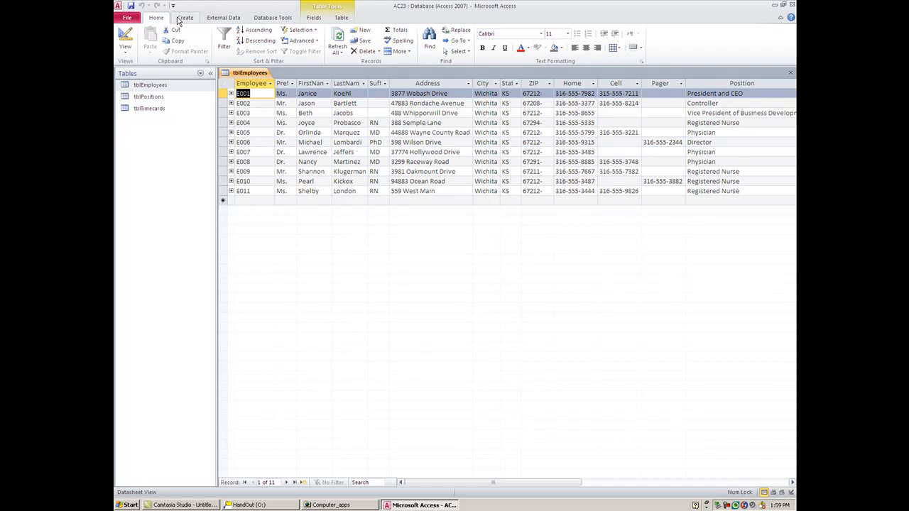
Bring up the Create ribbon commands above the tblEmployees table.
click(184, 17)
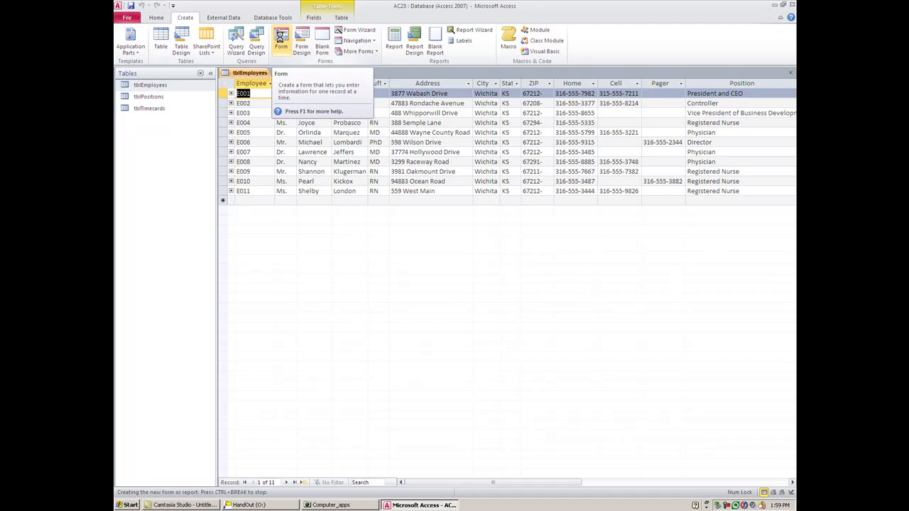
Auto-generate a tblEmployees form and select its FirstName and Address labels in Layout view.
click(281, 42)
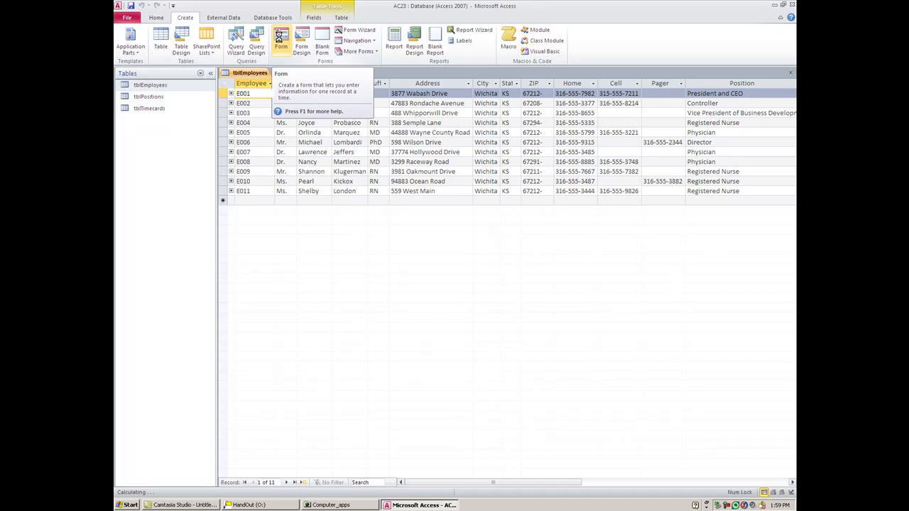
click(281, 41)
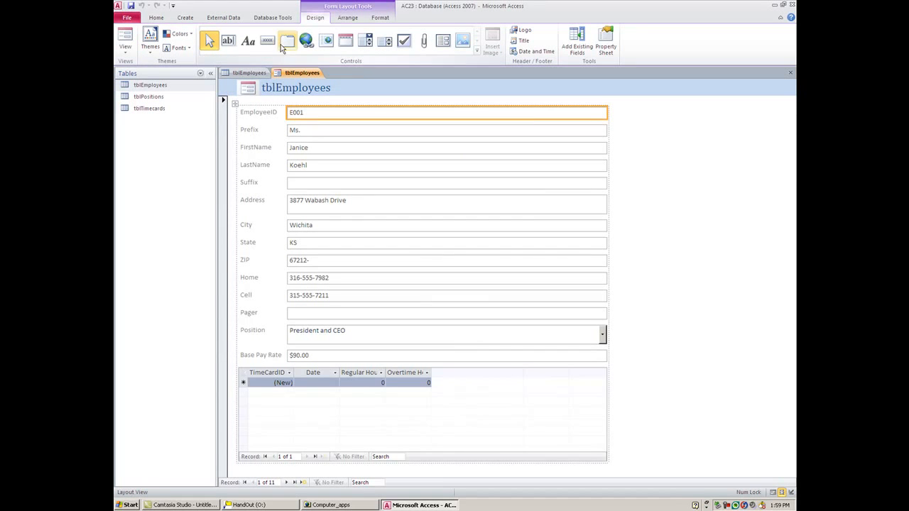
mouse_move(238, 155)
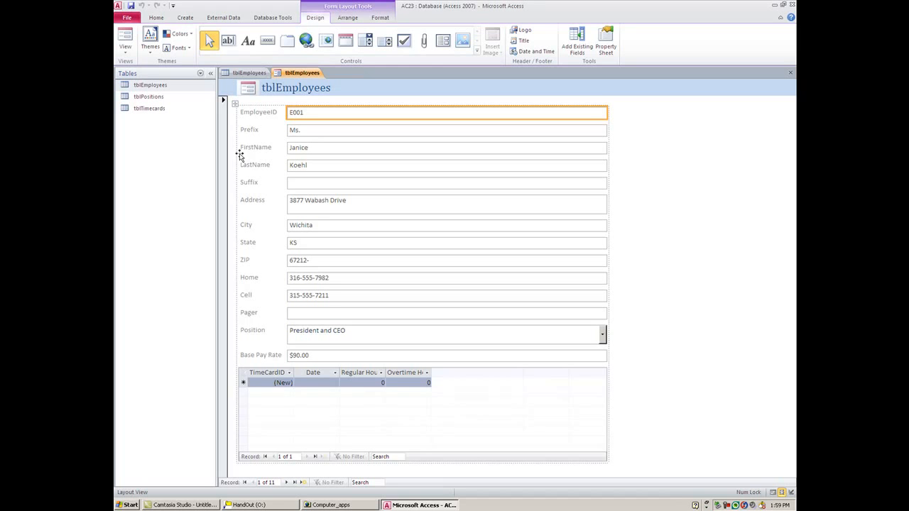
mouse_move(268, 201)
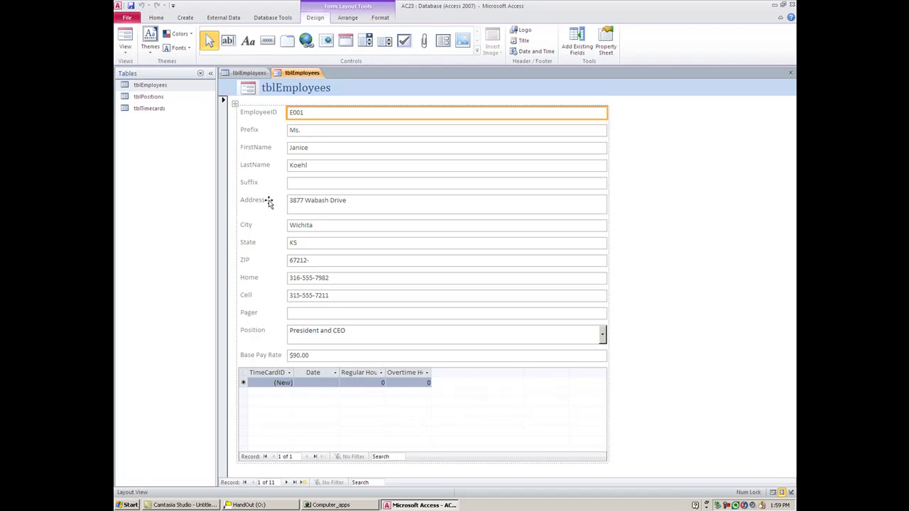
mouse_move(287, 128)
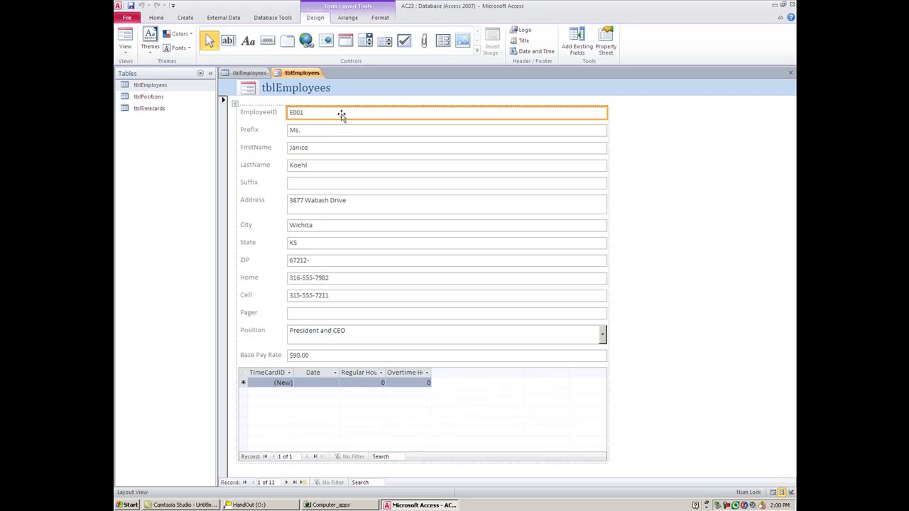
mouse_move(304, 130)
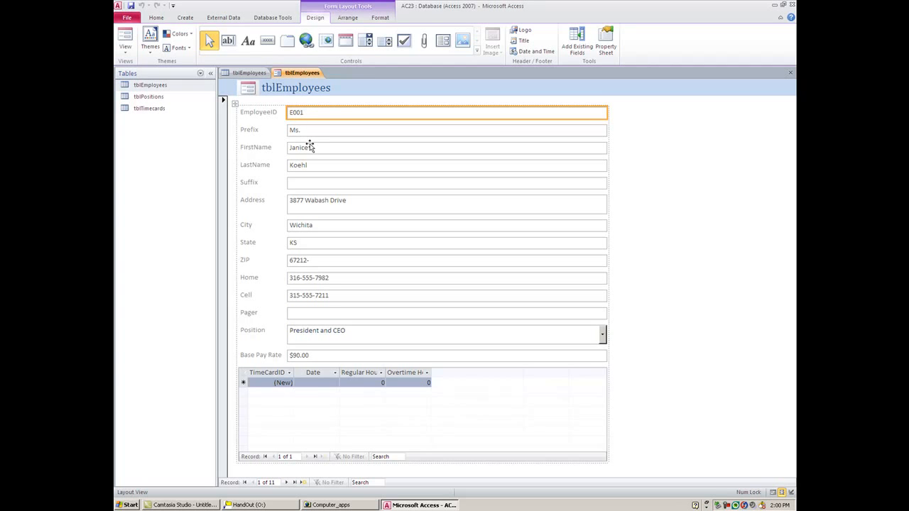
click(258, 147)
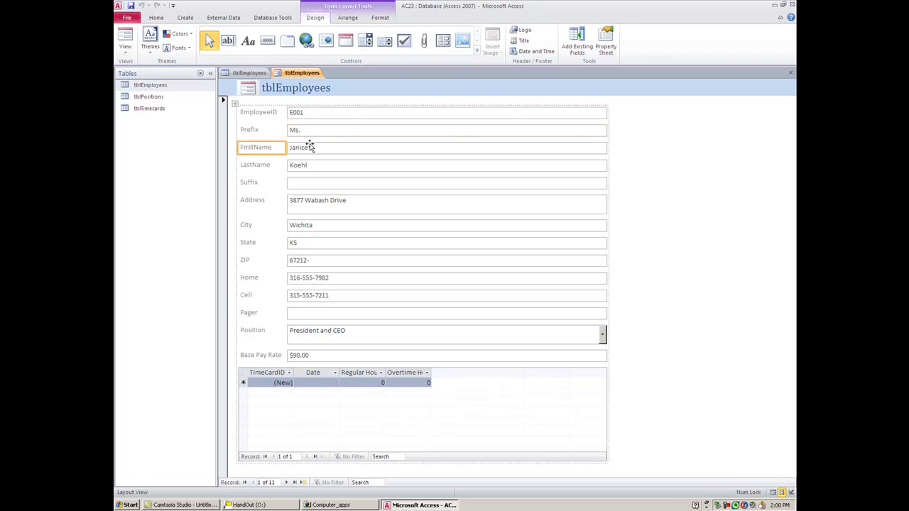
click(261, 204)
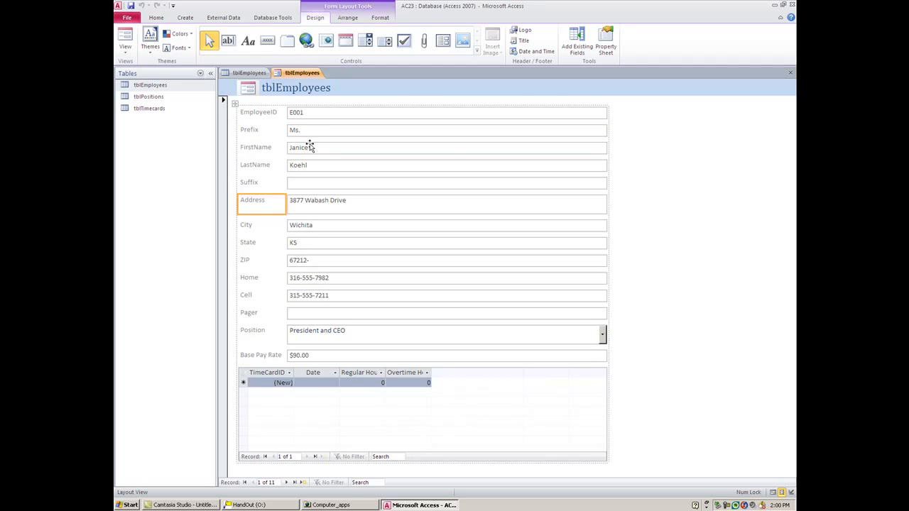
mouse_move(290, 137)
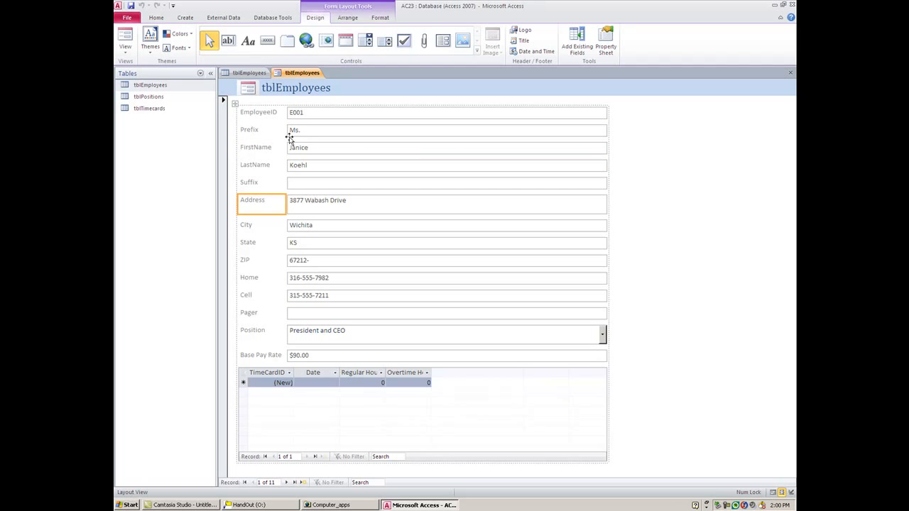
mouse_move(125, 39)
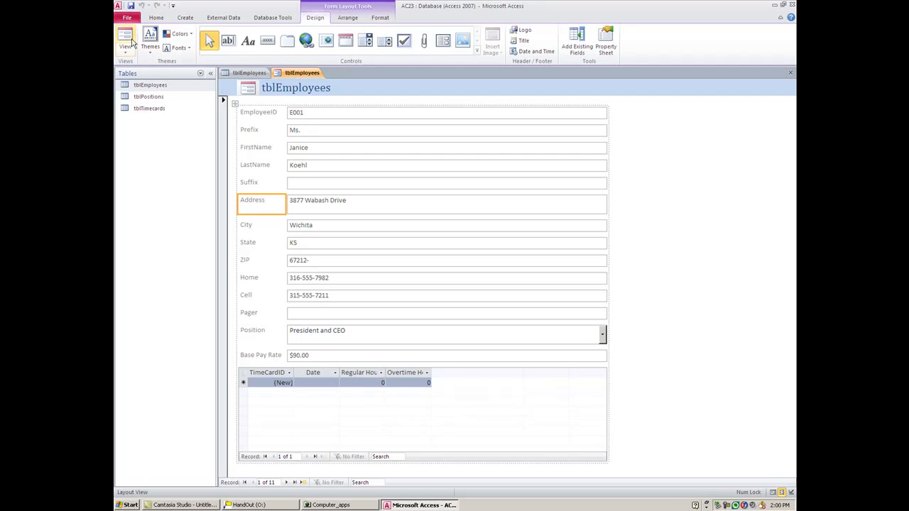
Switch the tblEmployees form to Design view and accept its Tab Order settings unchanged.
click(125, 40)
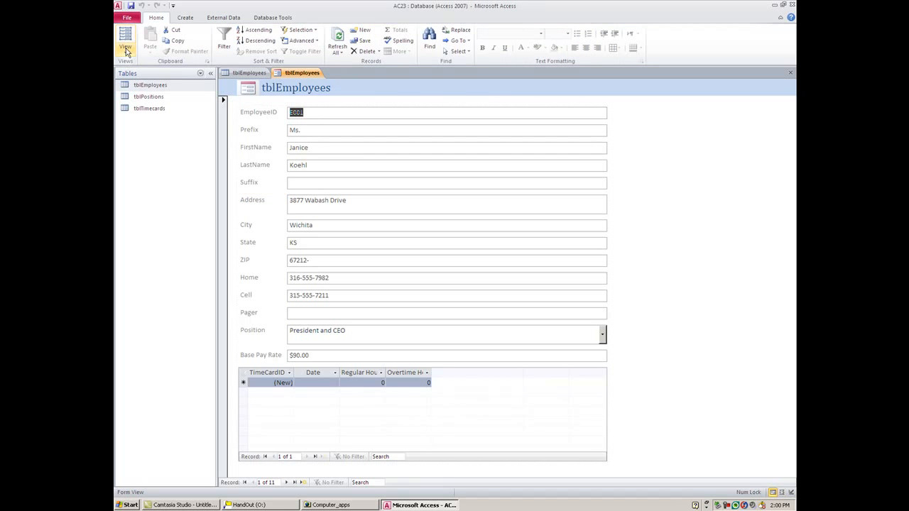
click(125, 40)
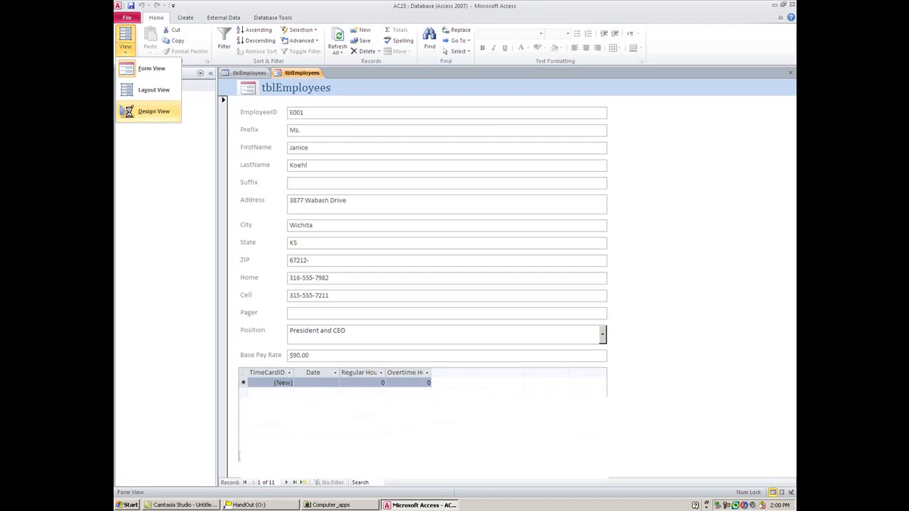
click(153, 111)
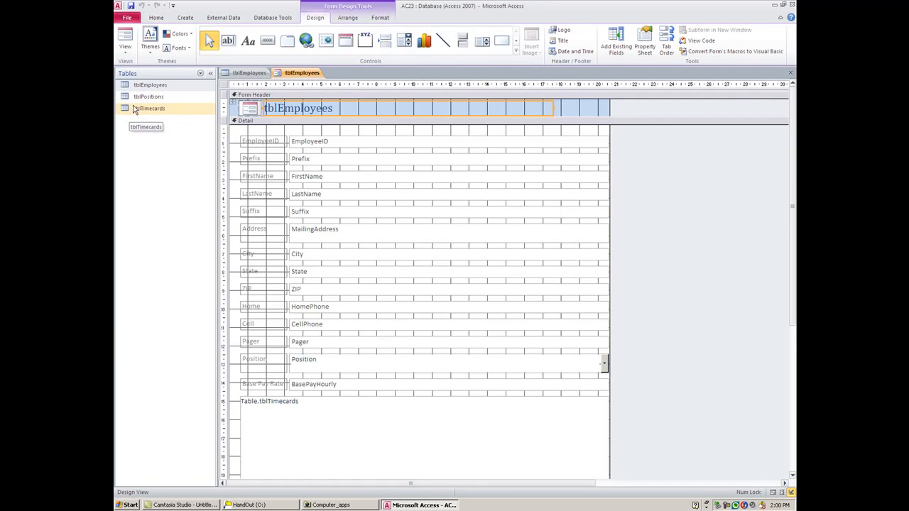
click(666, 43)
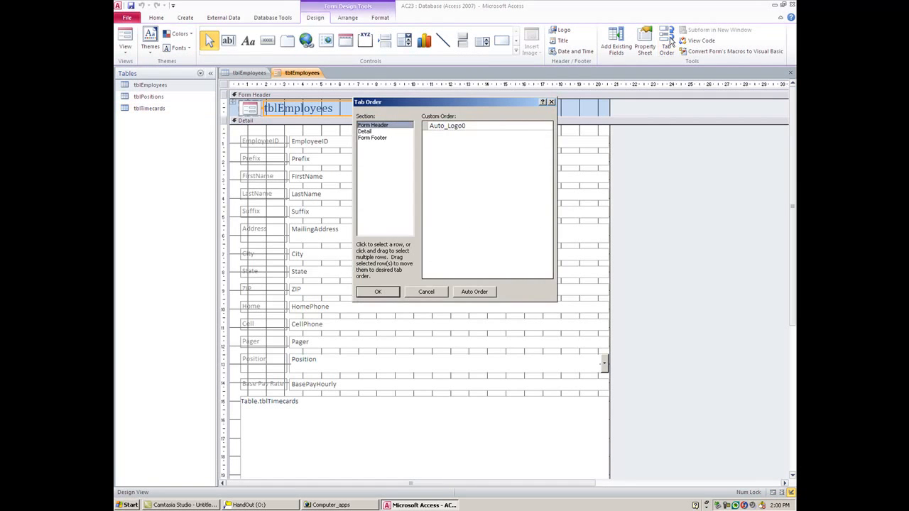
mouse_move(401, 125)
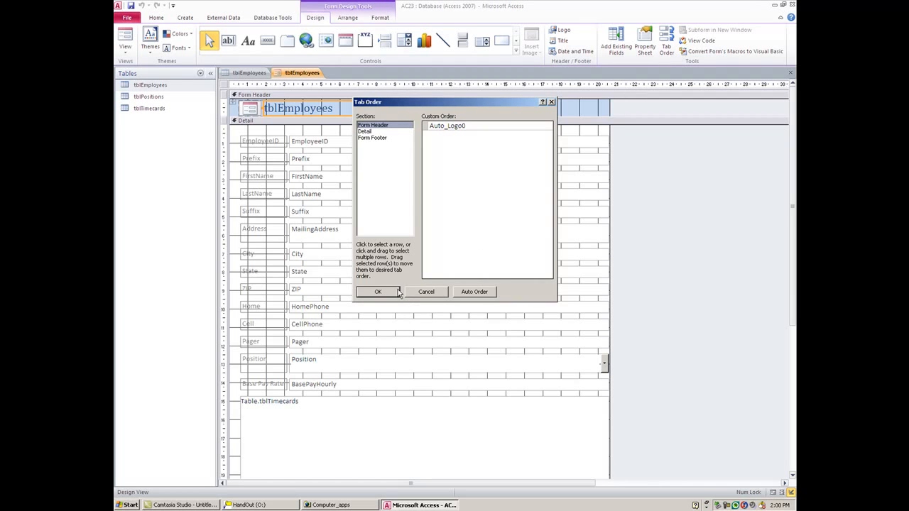
click(378, 292)
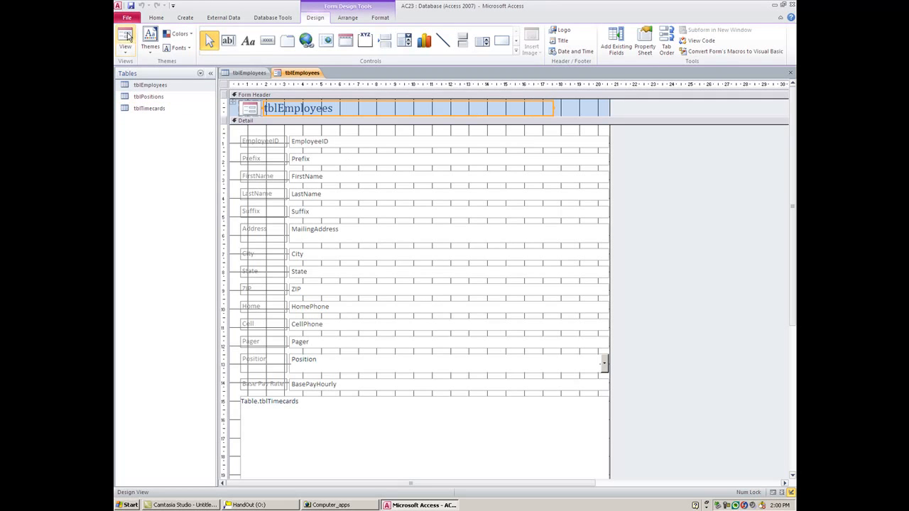
Check the form in Form view, then close it without saving, returning to the tblEmployees datasheet.
click(125, 37)
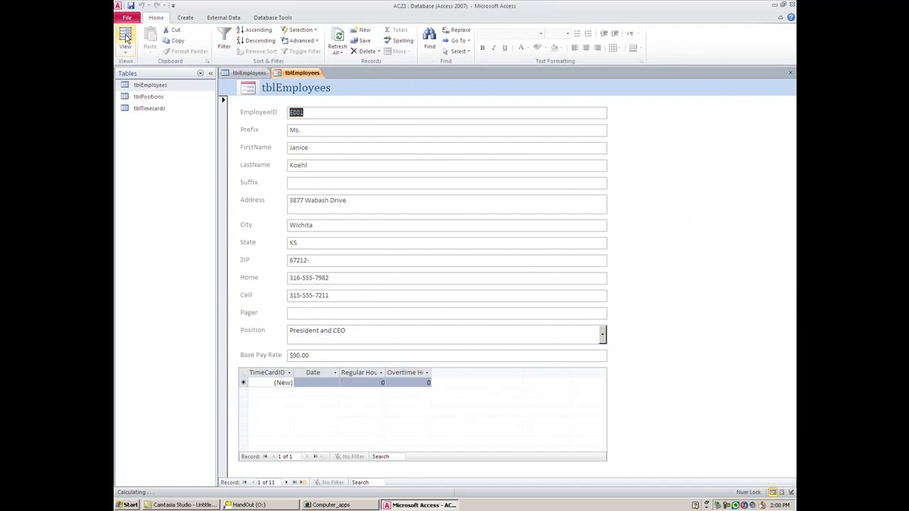
mouse_move(125, 41)
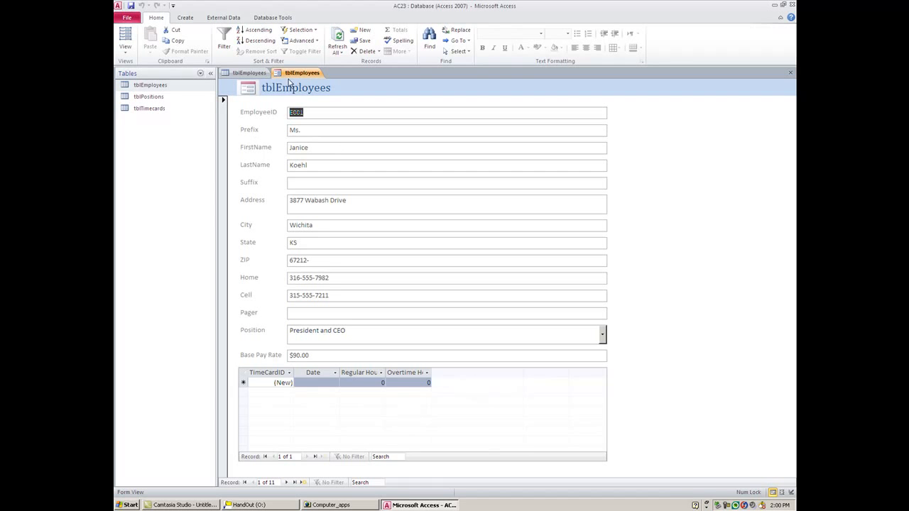
mouse_move(258, 87)
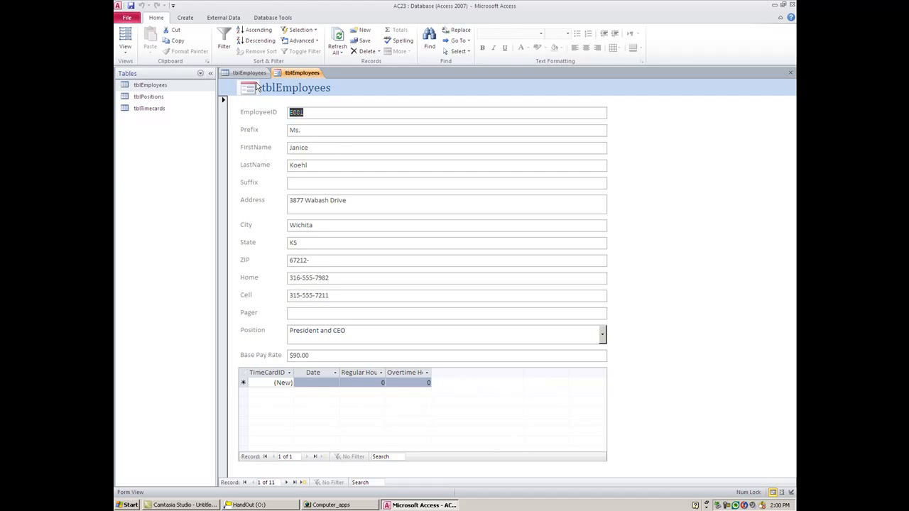
mouse_move(707, 96)
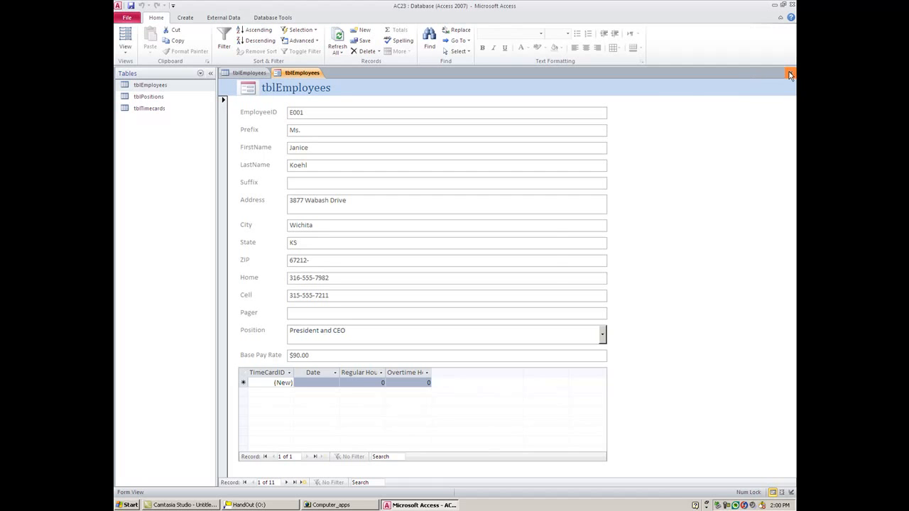
click(789, 74)
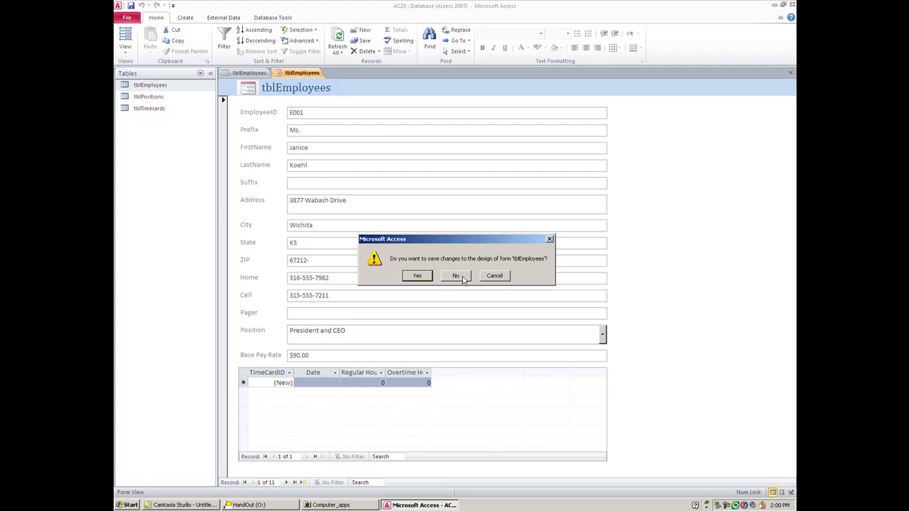
click(454, 275)
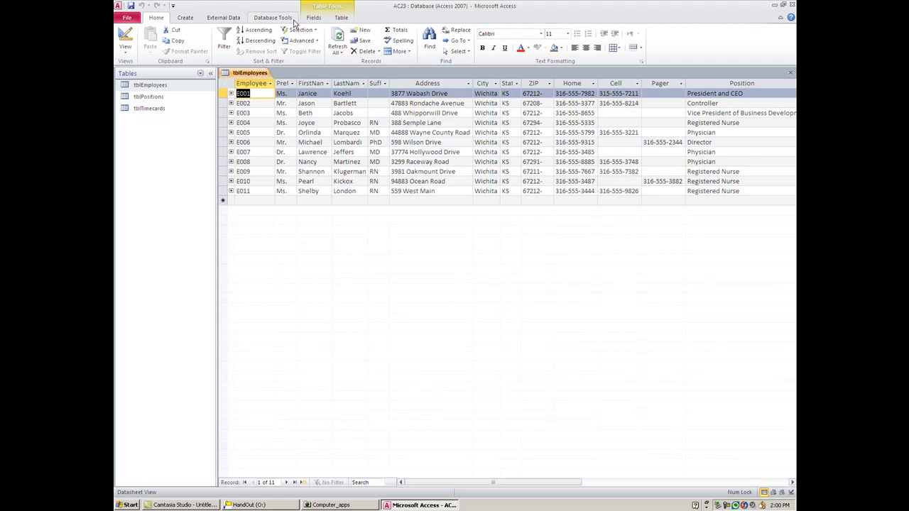
Start a new blank form, Form1, in Design view from the Create commands.
click(184, 17)
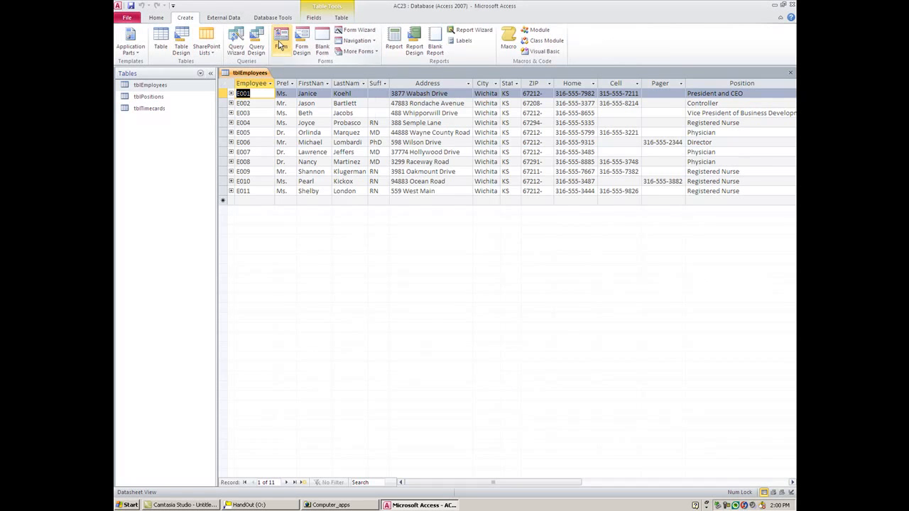
mouse_move(301, 40)
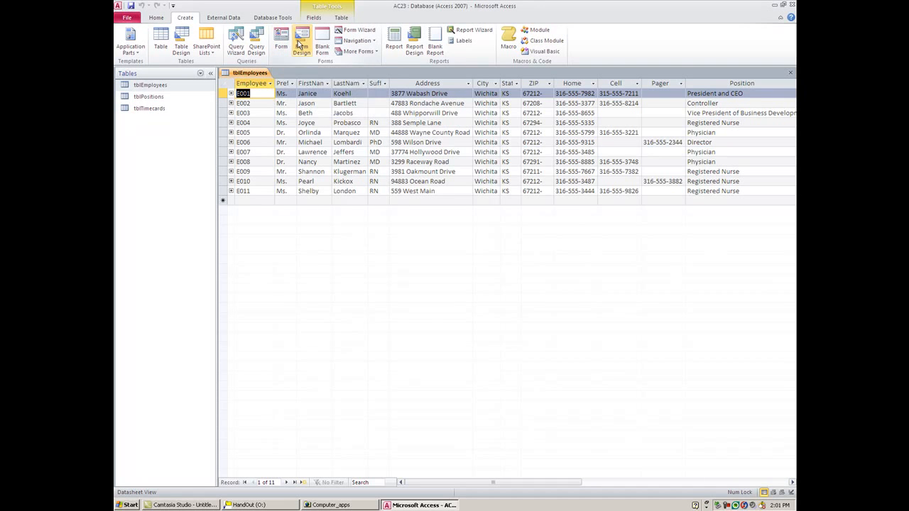
click(301, 41)
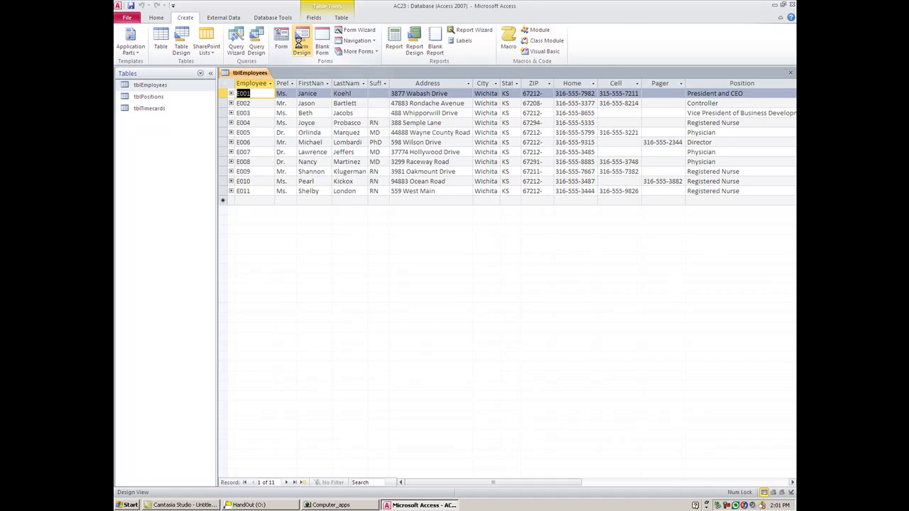
click(301, 43)
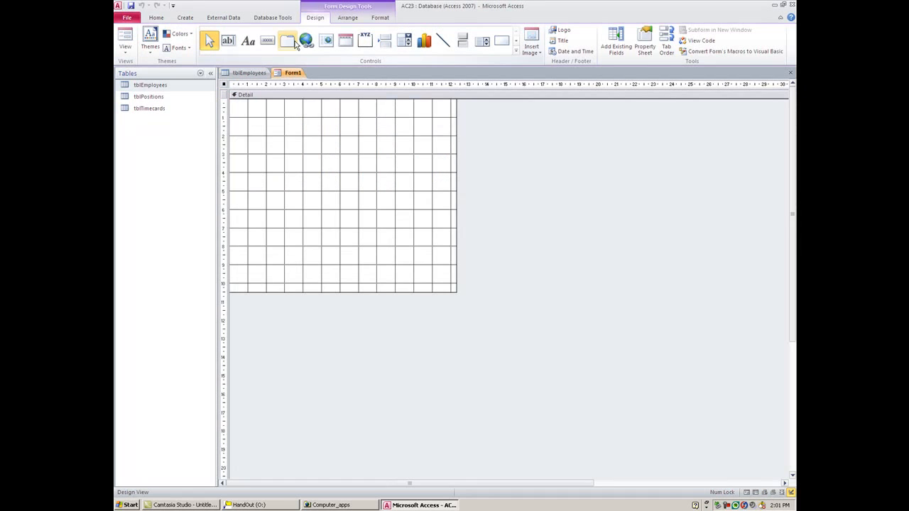
mouse_move(286, 40)
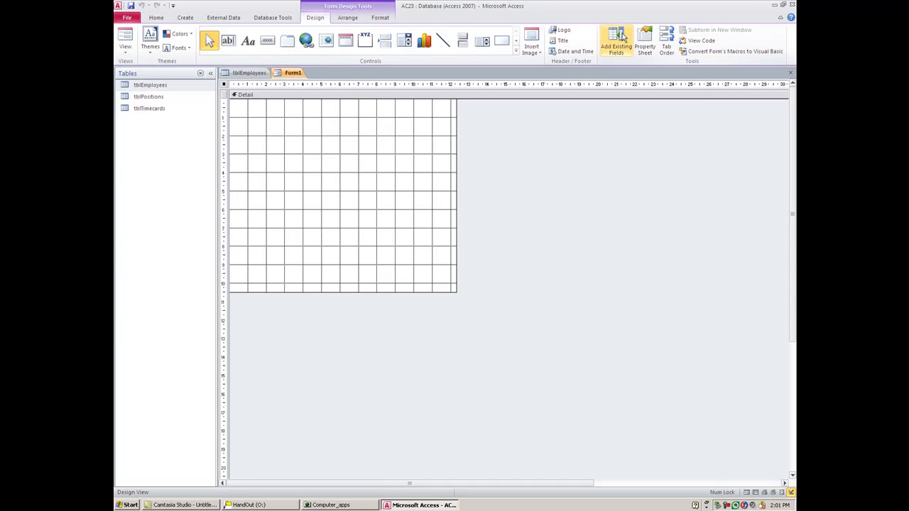
Add the EmployeeID and Prefix fields from the Field List onto Form1's design grid.
click(616, 44)
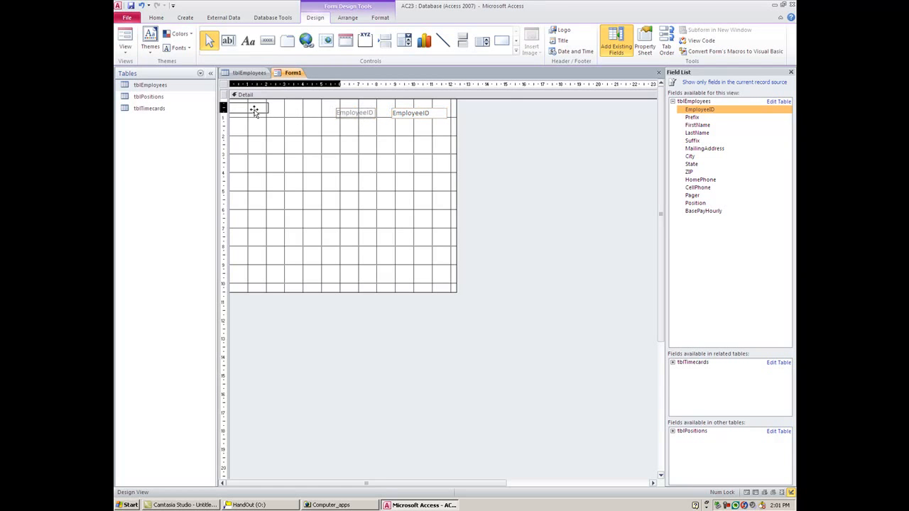
drag(355, 114, 248, 108)
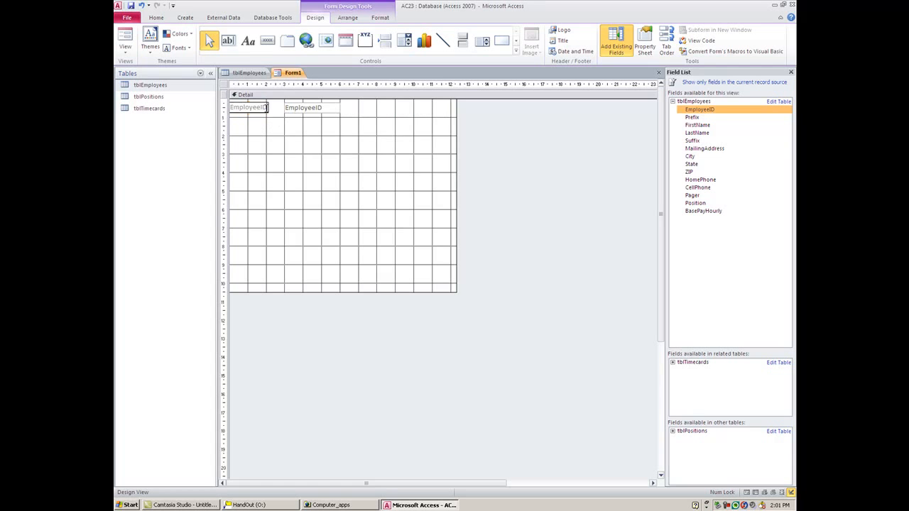
mouse_move(273, 114)
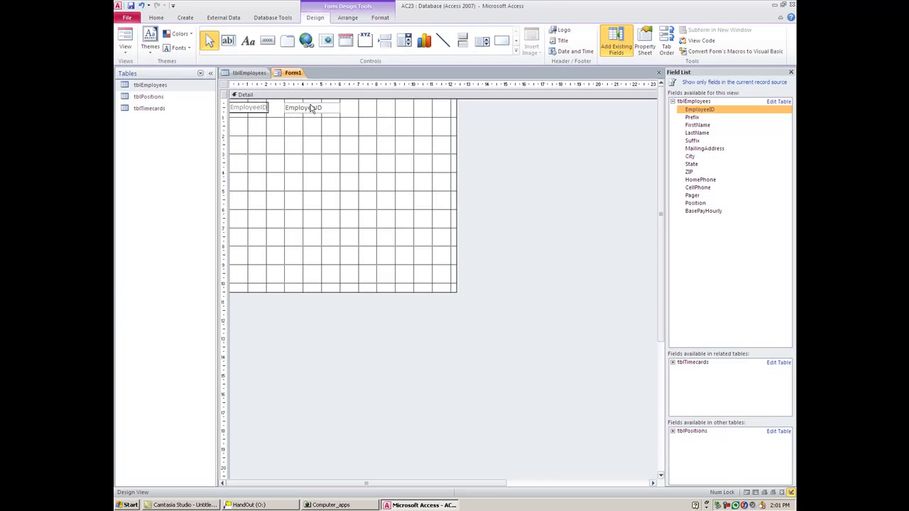
click(311, 108)
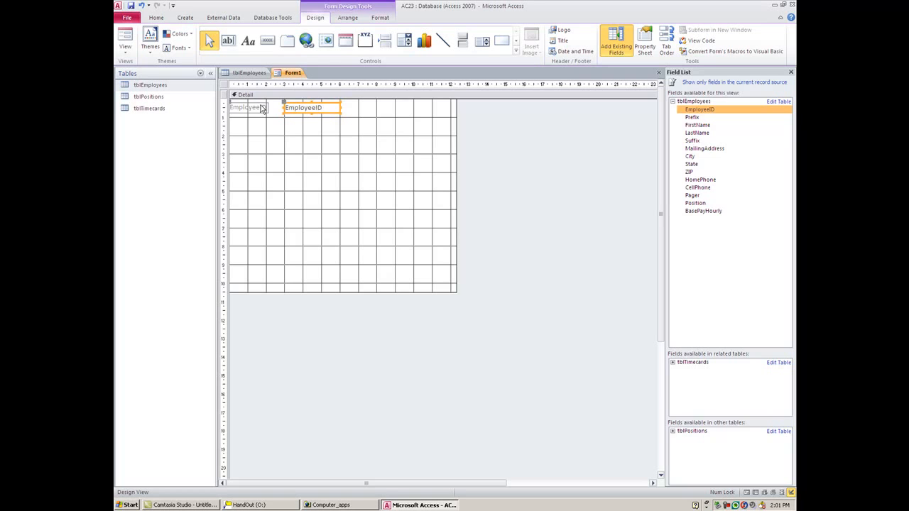
click(247, 108)
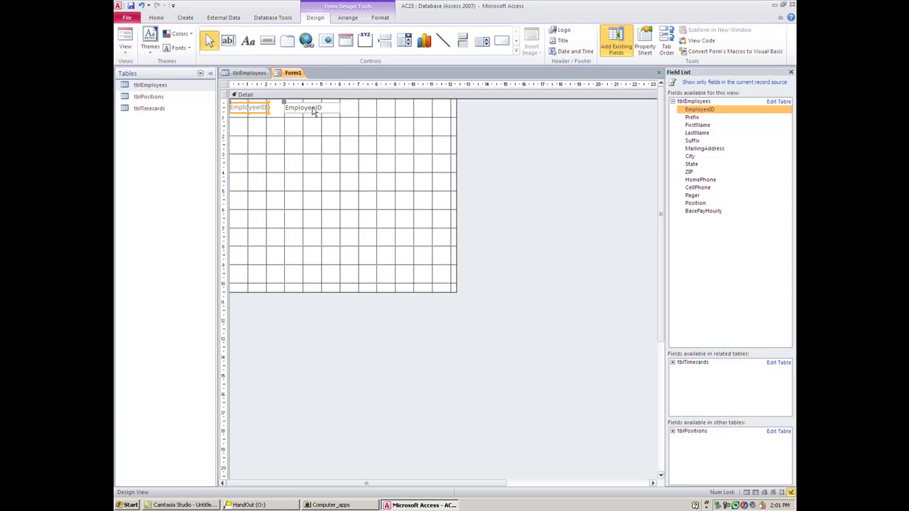
mouse_move(311, 111)
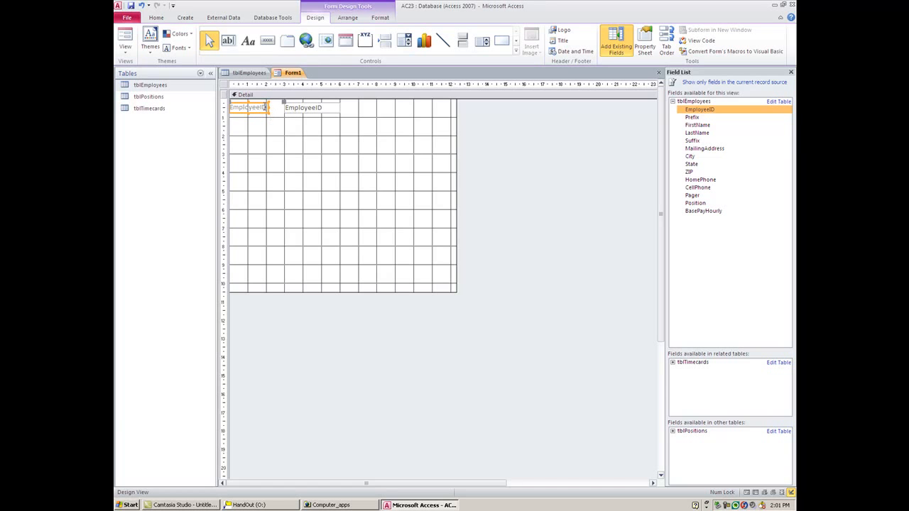
mouse_move(713, 117)
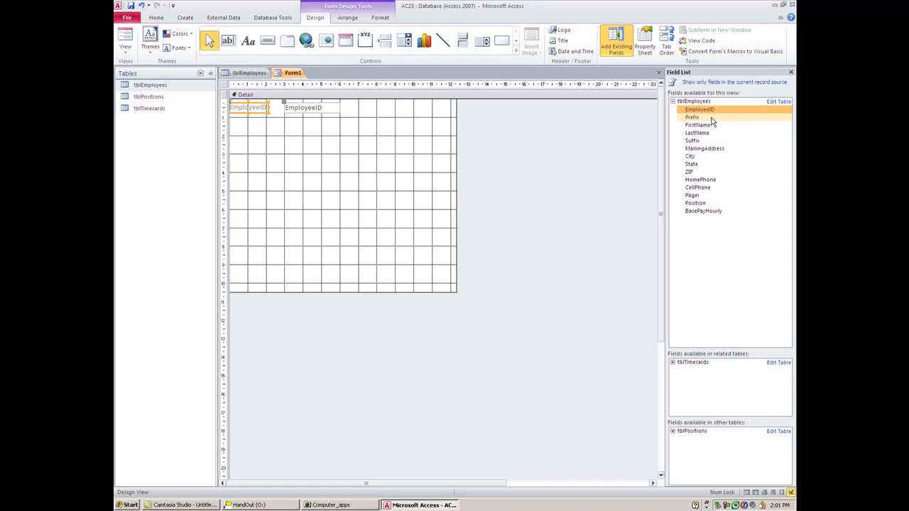
click(692, 116)
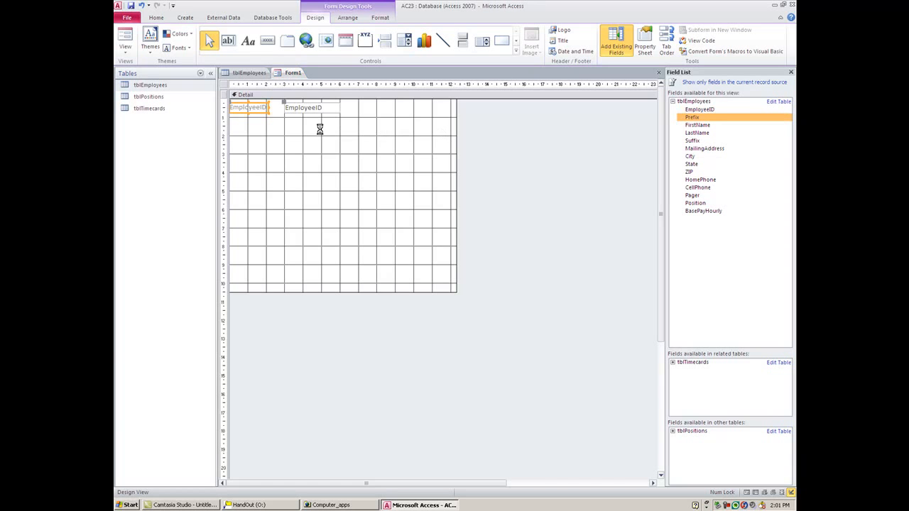
drag(691, 116, 347, 135)
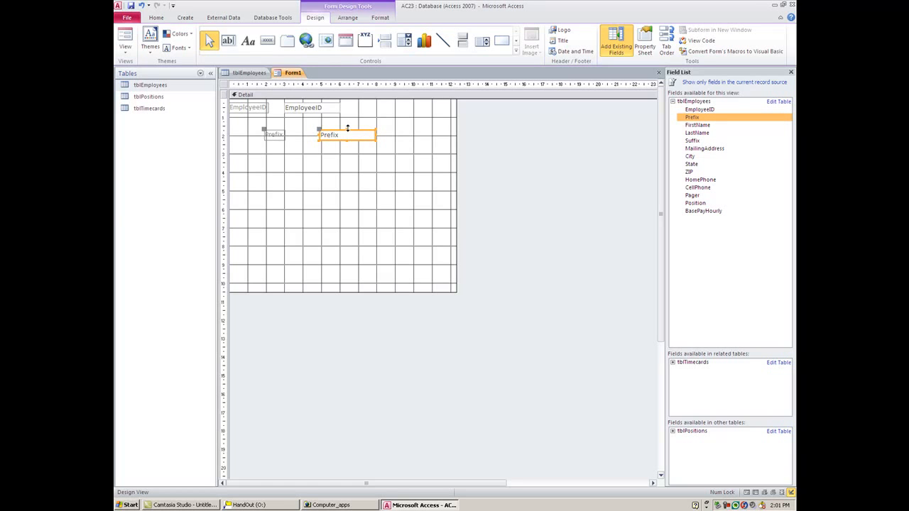
mouse_move(623, 73)
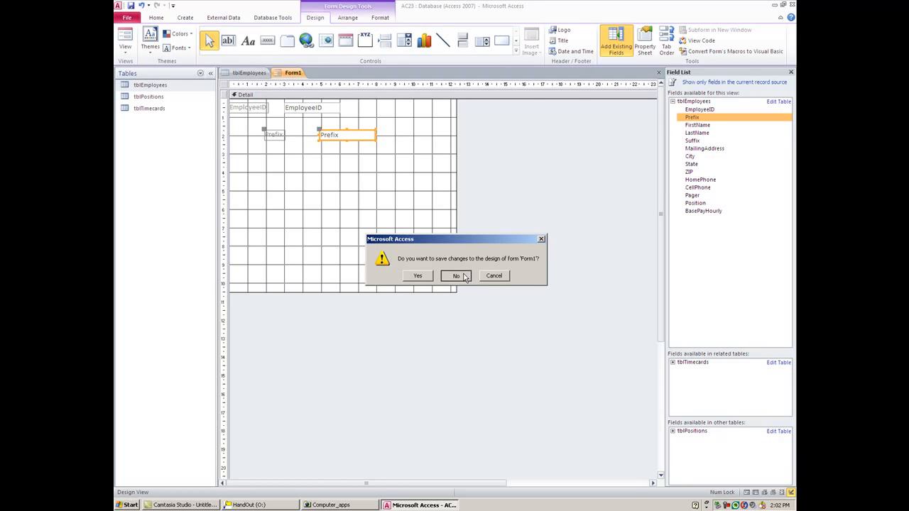
Close Form1 discarding its changes and return to the Create commands.
click(456, 276)
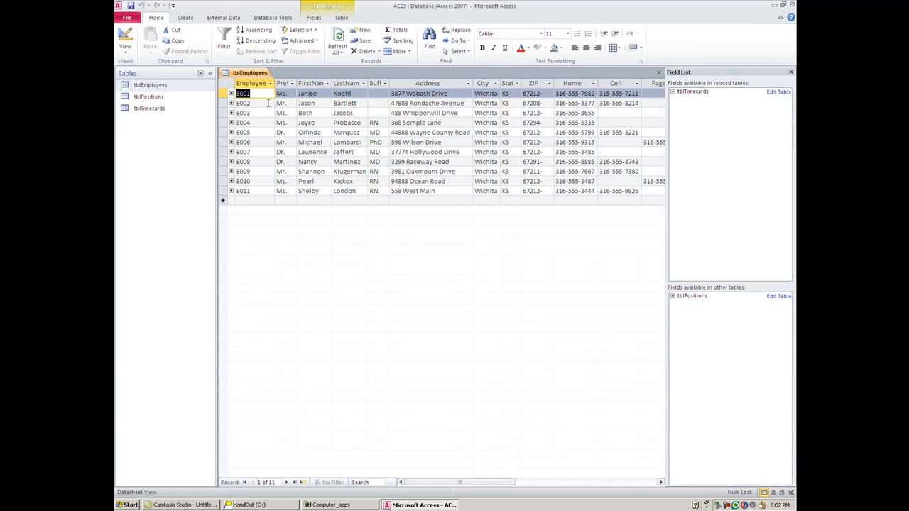
click(185, 17)
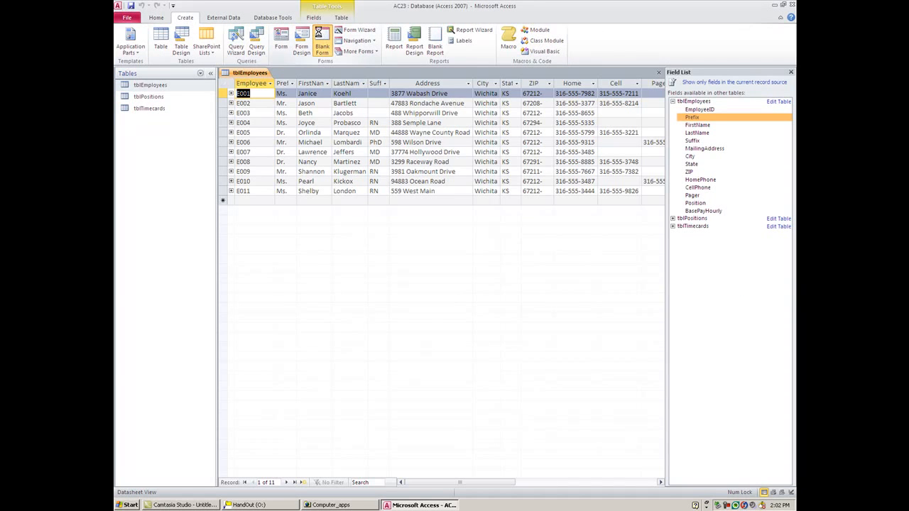
Start a blank form in Layout view and add EmployeeID, Prefix and FirstName fields.
click(321, 39)
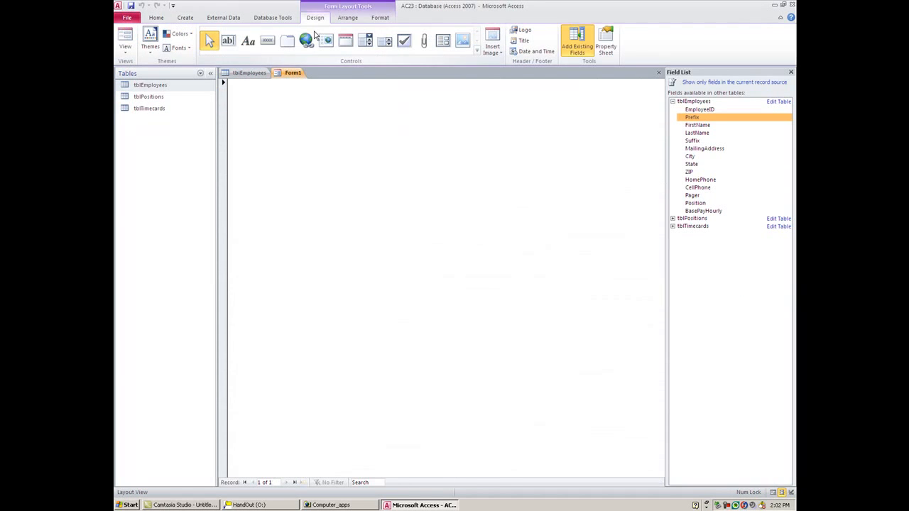
mouse_move(708, 108)
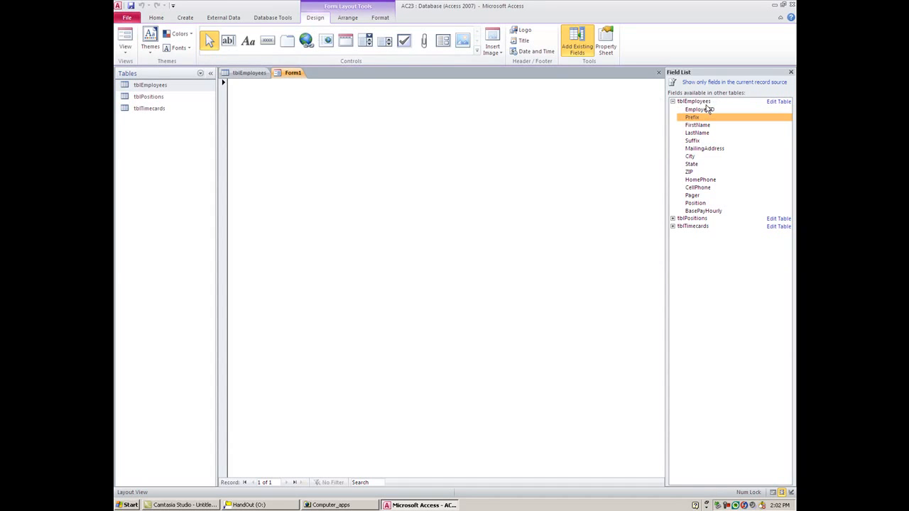
click(698, 110)
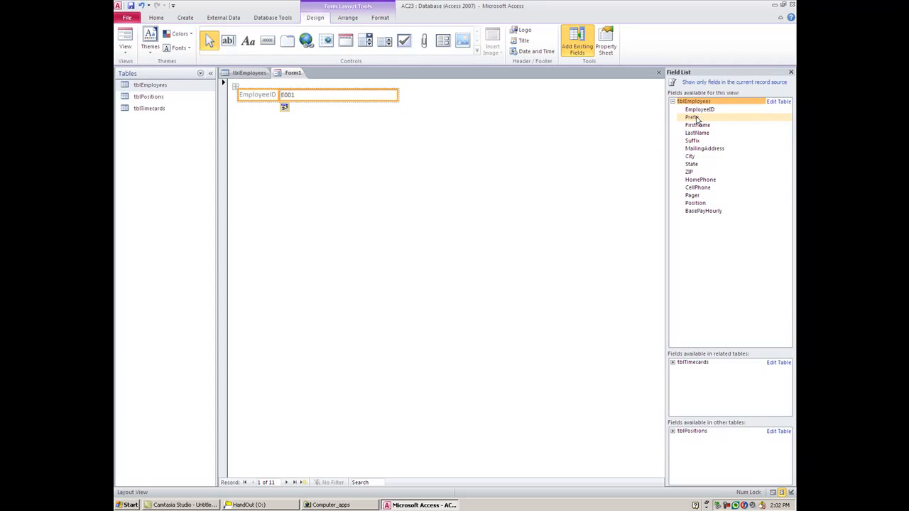
double_click(692, 116)
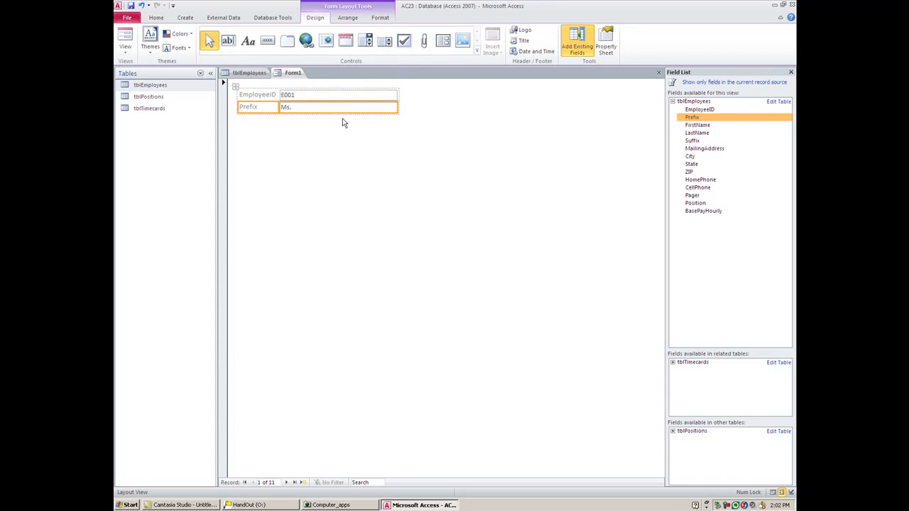
mouse_move(344, 141)
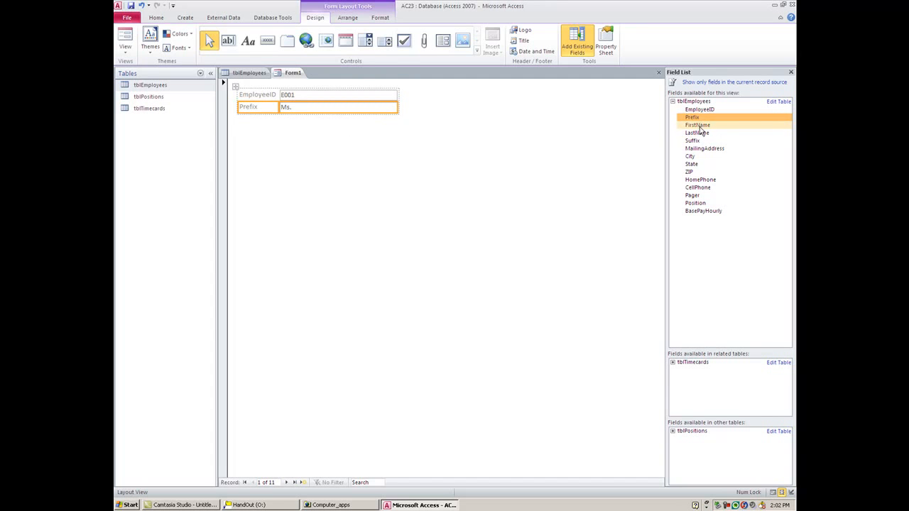
double_click(697, 125)
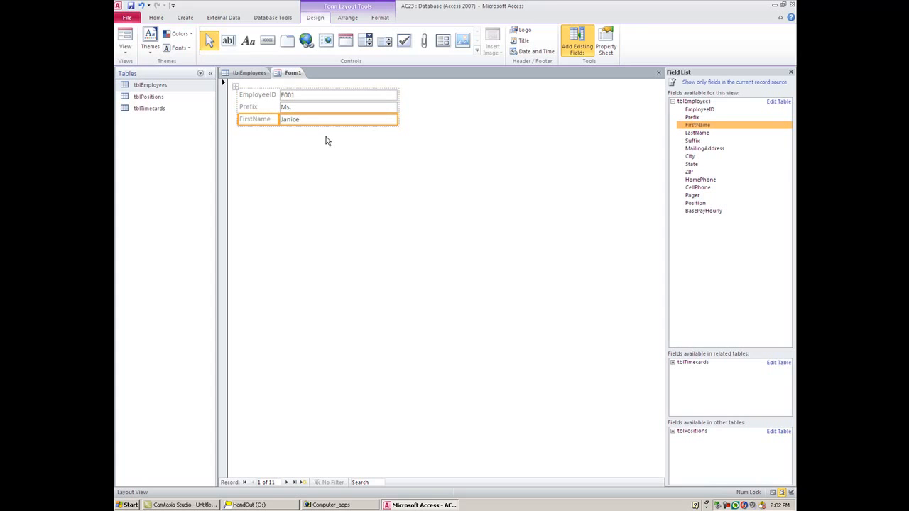
mouse_move(404, 135)
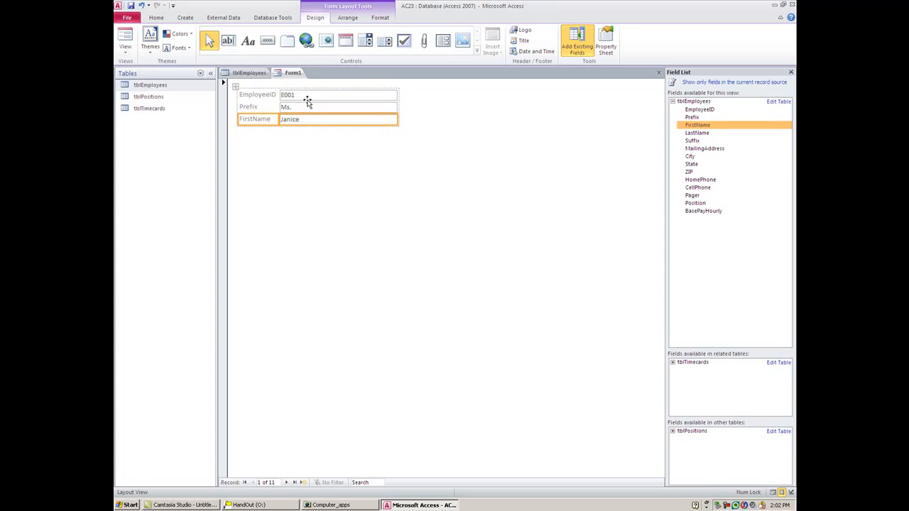
mouse_move(313, 105)
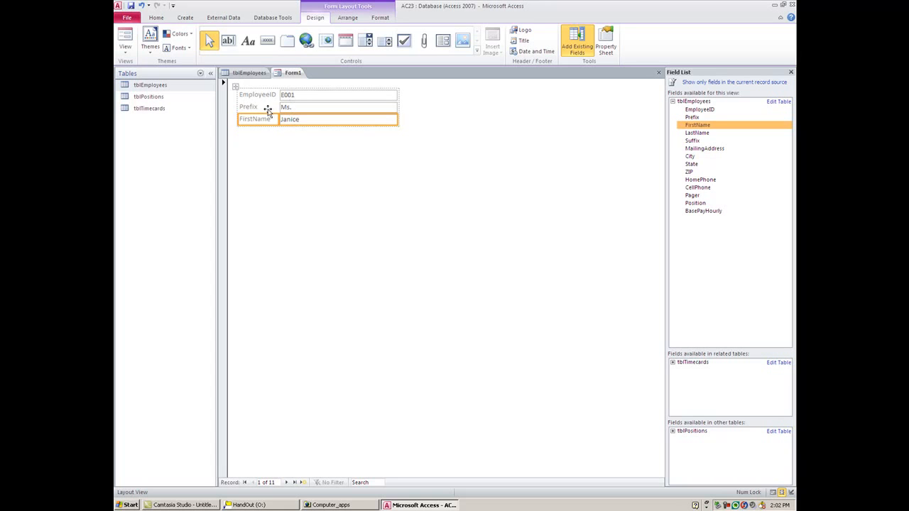
mouse_move(291, 107)
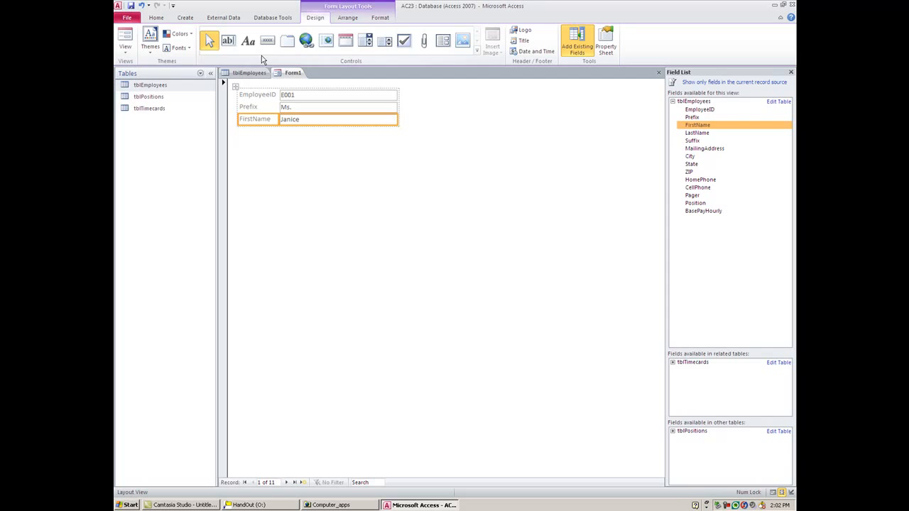
Review Form1 in Form view, Design view, then back in Form view.
click(125, 37)
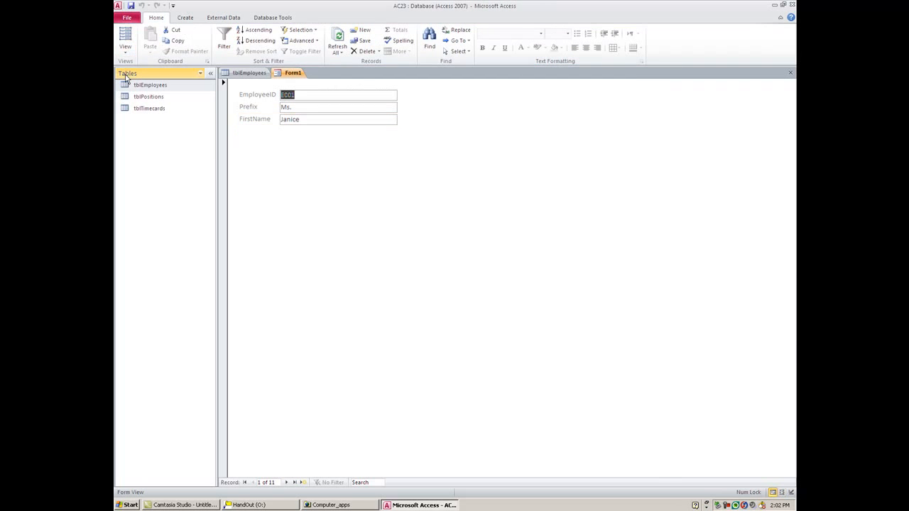
click(125, 36)
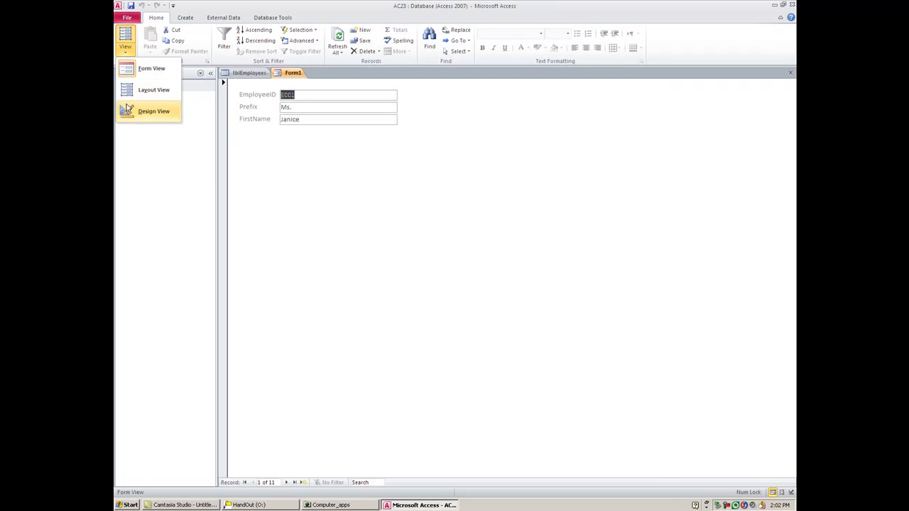
click(153, 111)
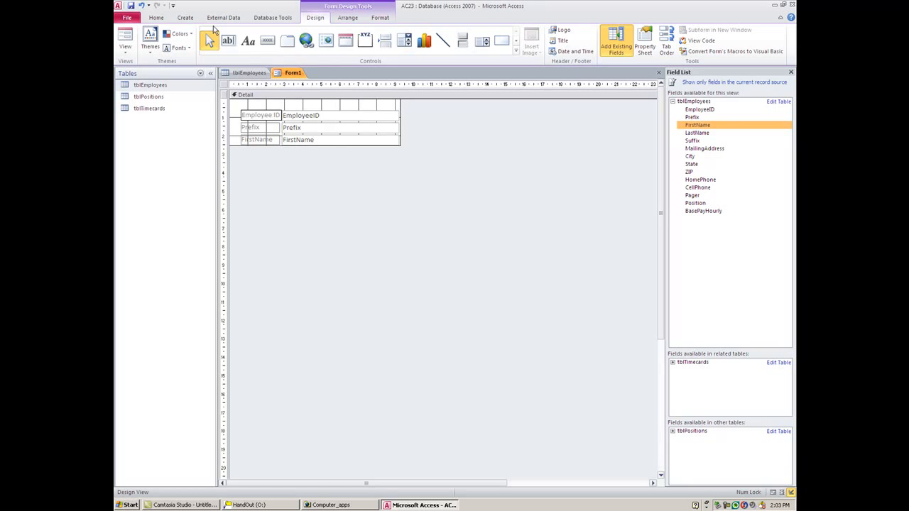
click(125, 40)
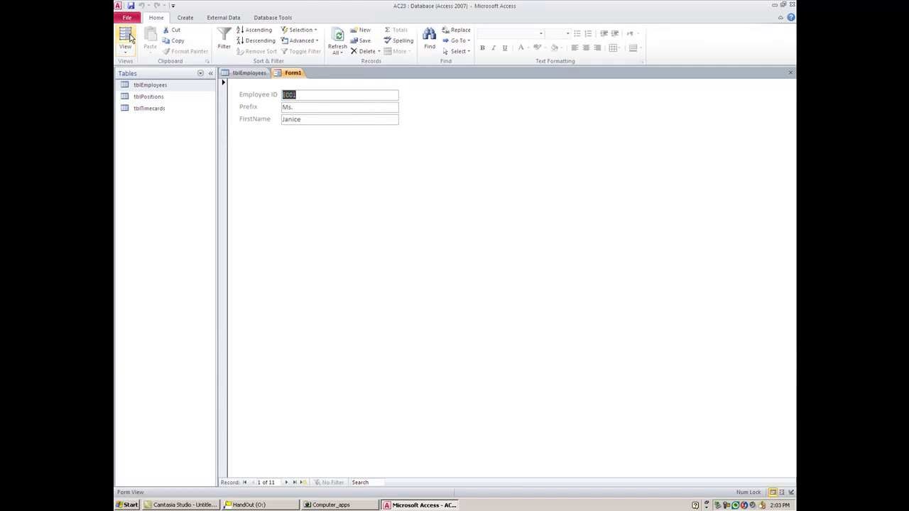
mouse_move(261, 100)
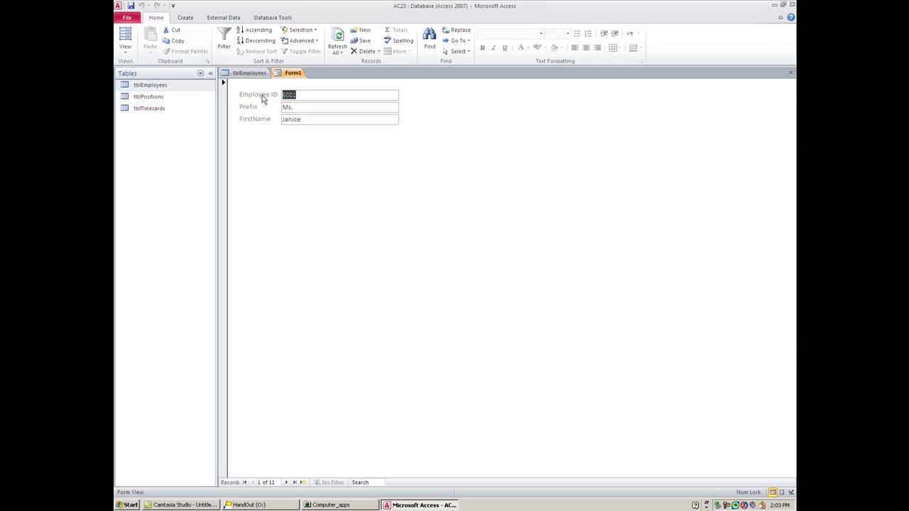
mouse_move(272, 98)
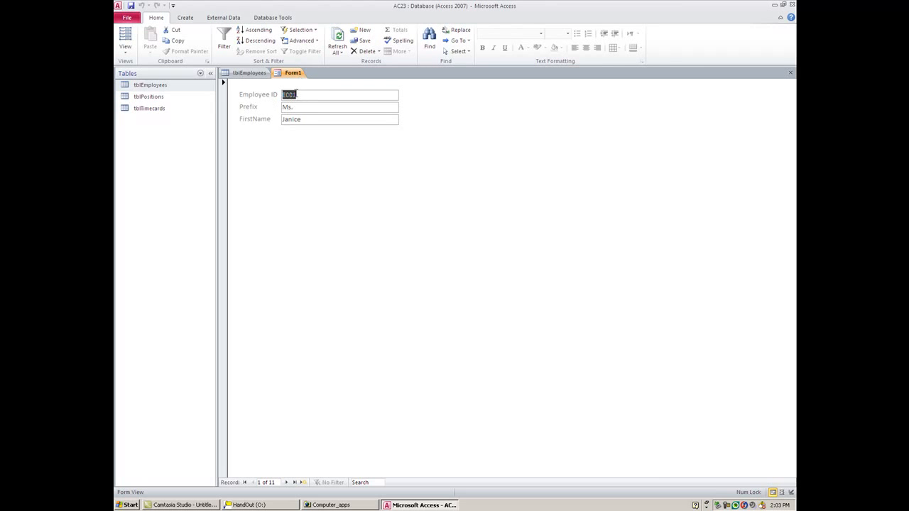
mouse_move(297, 94)
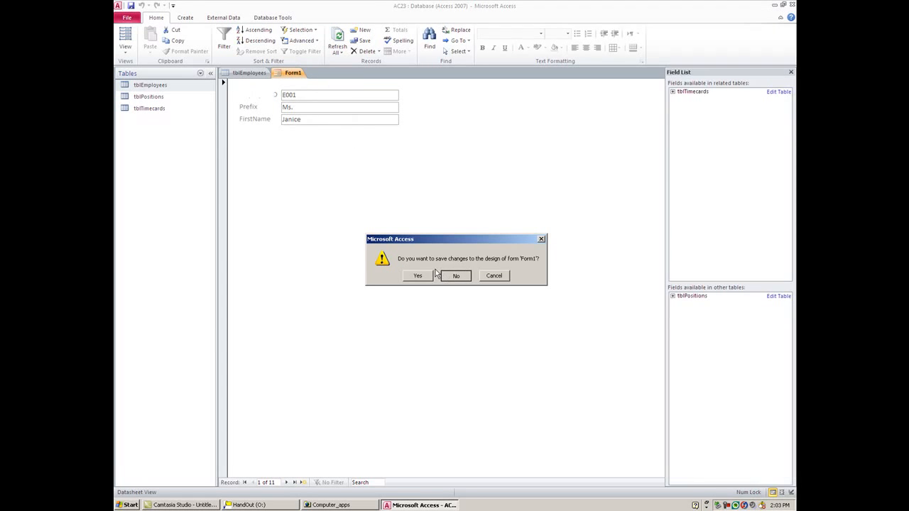
Discard Form1 unsaved and auto-create a new form from tblEmployees.
click(455, 275)
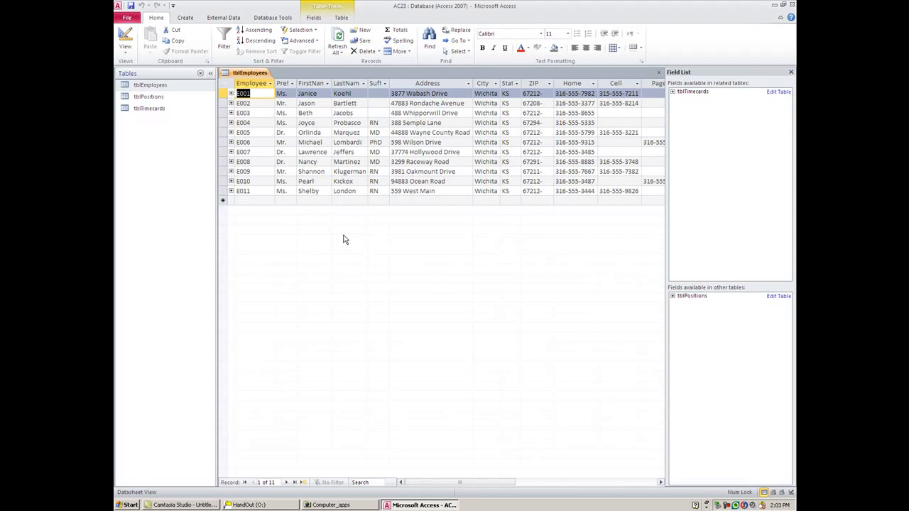
mouse_move(334, 159)
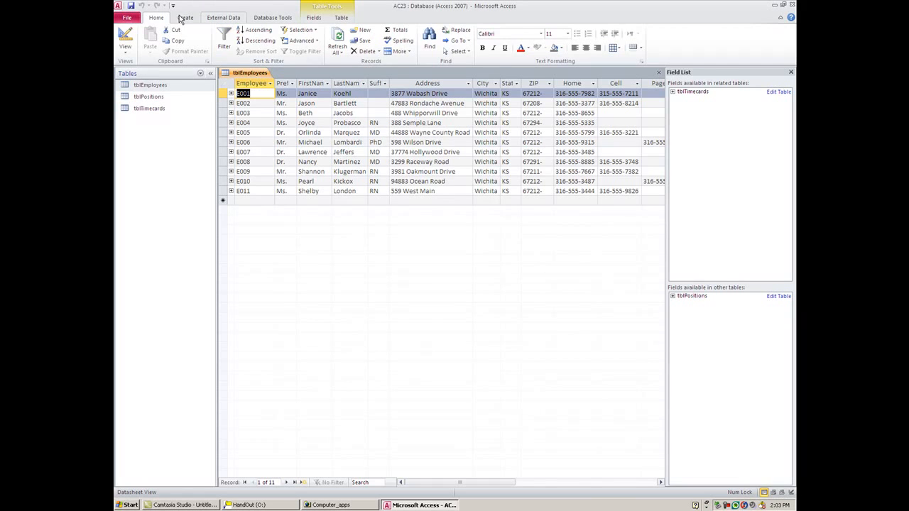
click(184, 17)
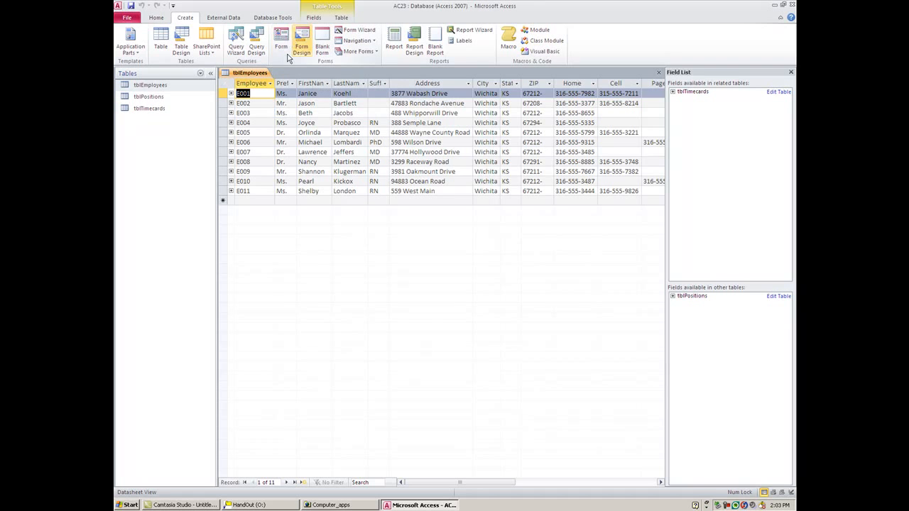
click(281, 40)
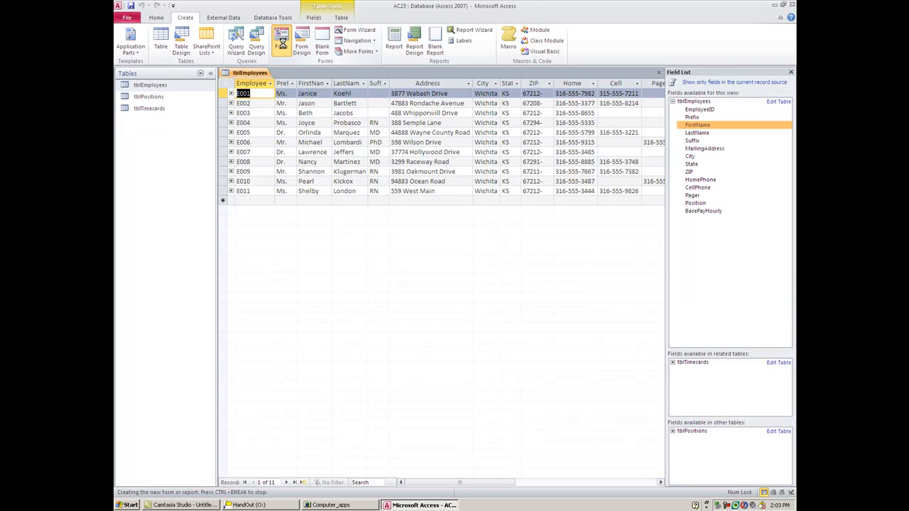
click(281, 39)
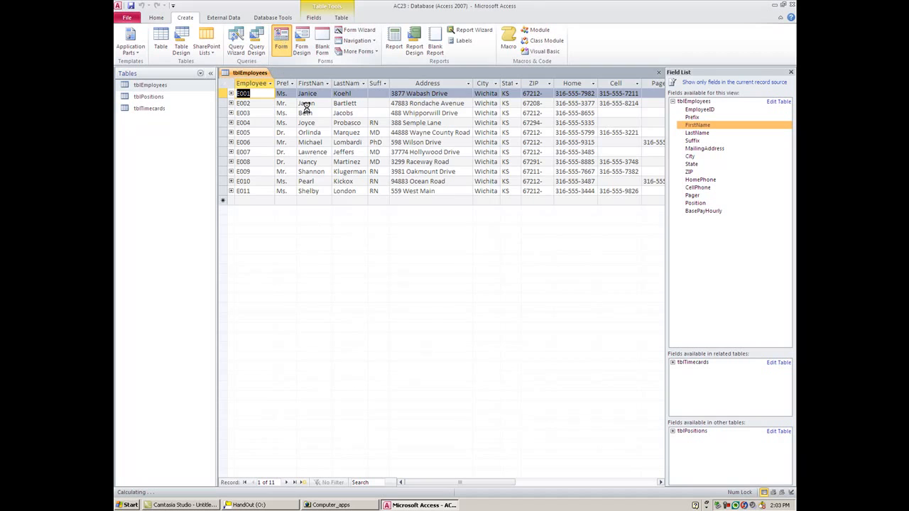
Switch the newly generated tblEmployees form to Design view.
click(282, 40)
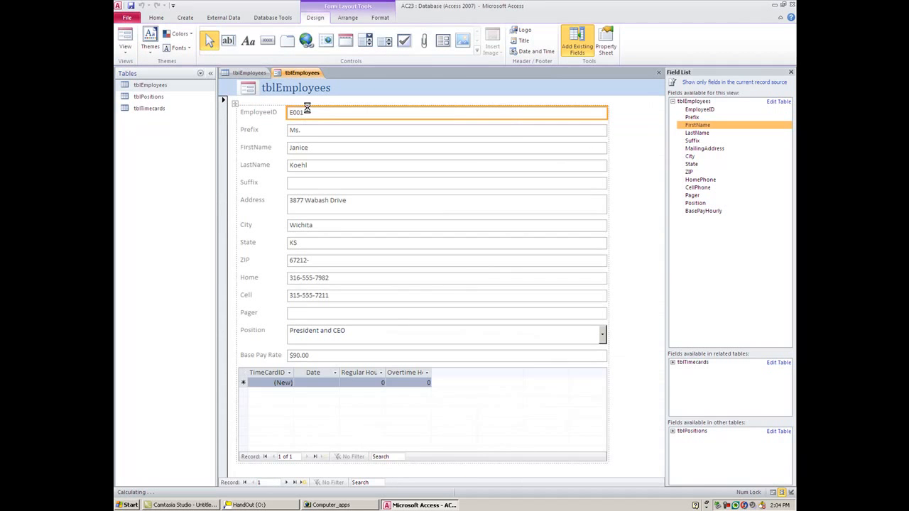
click(125, 37)
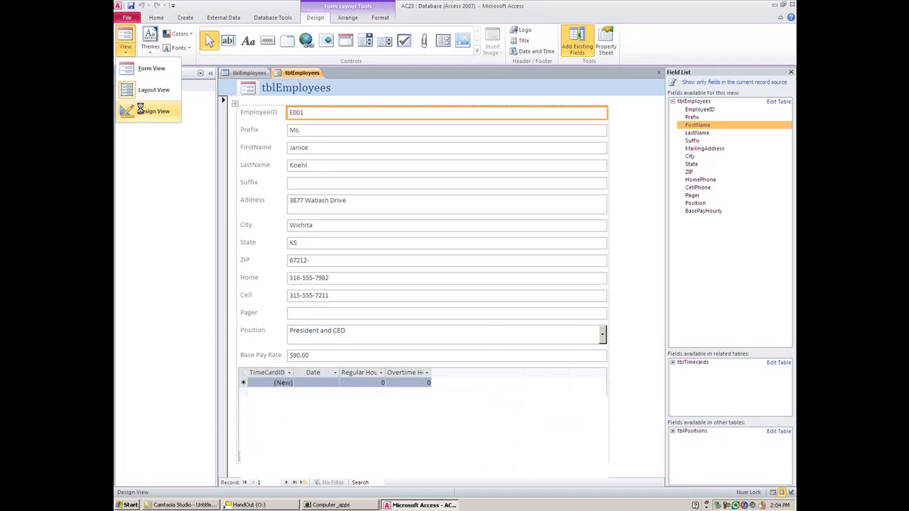
click(153, 110)
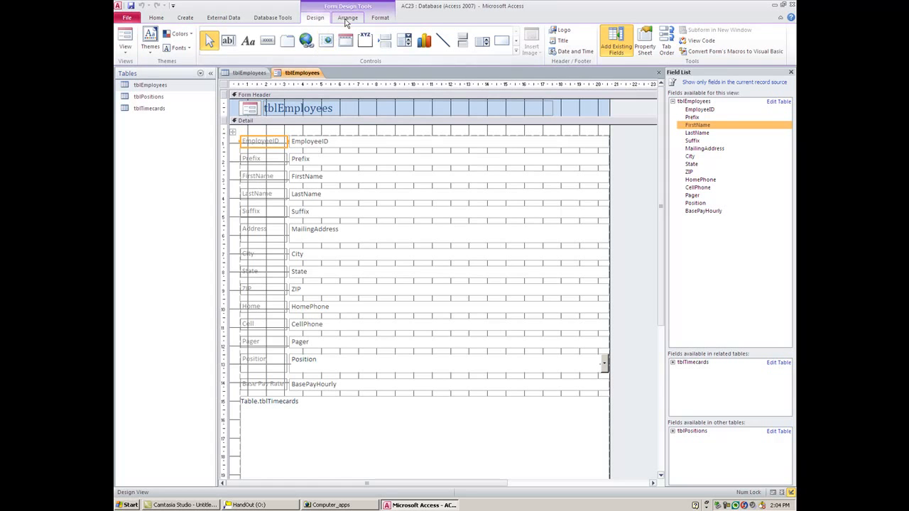
click(348, 17)
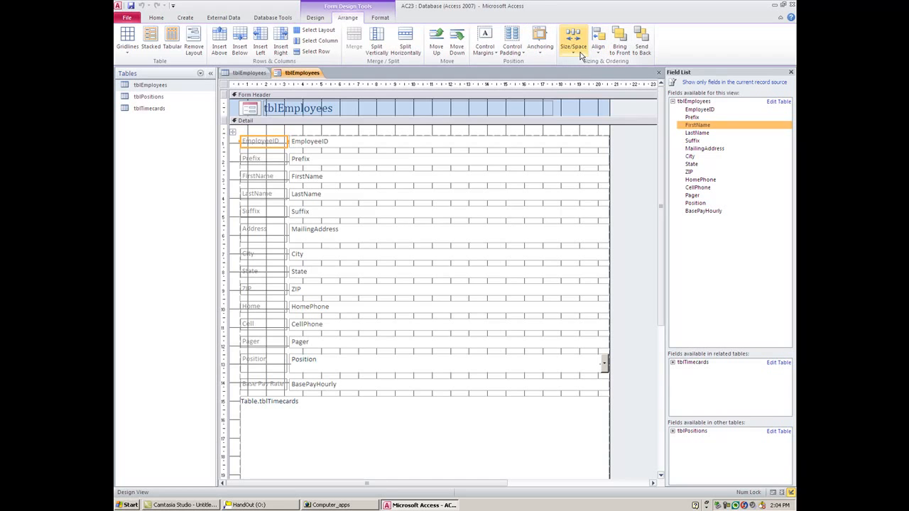
click(573, 40)
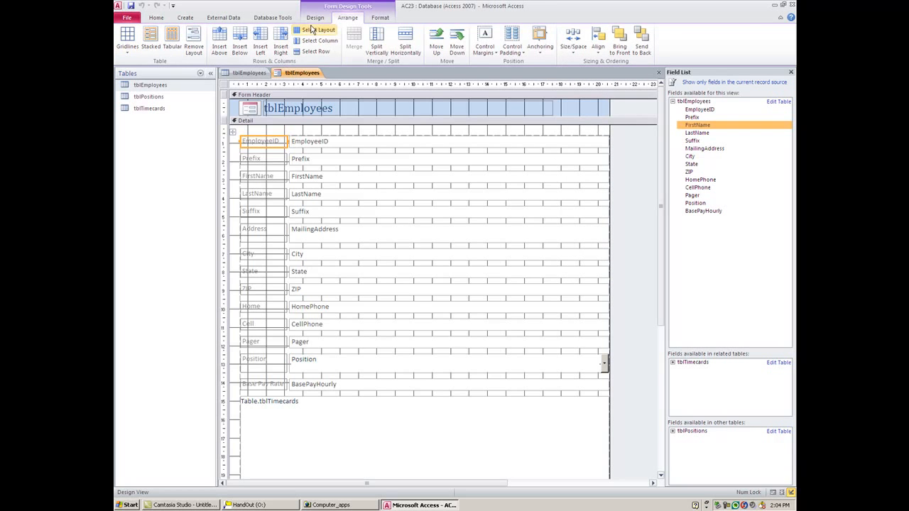
click(315, 17)
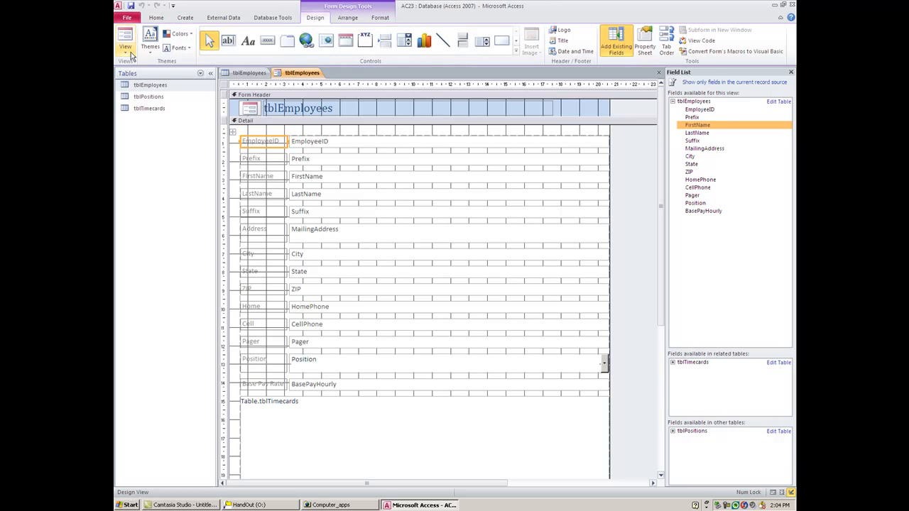
click(125, 35)
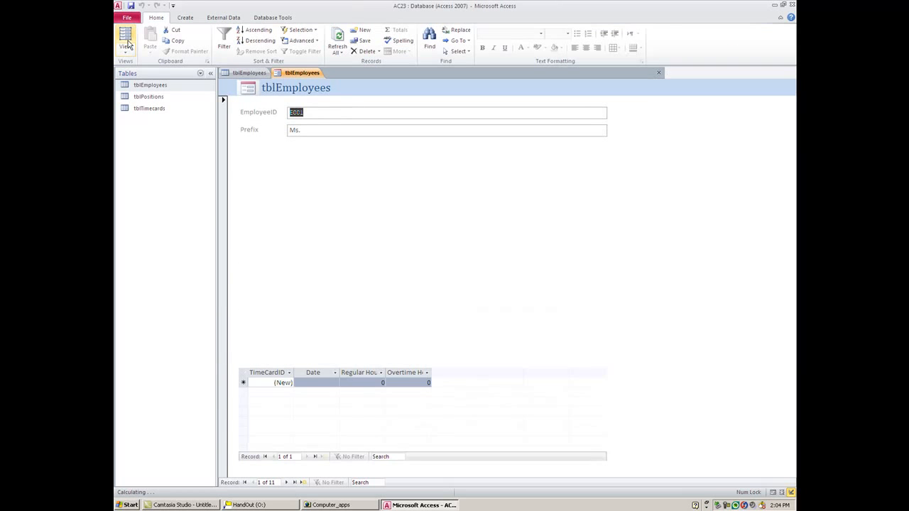
click(125, 40)
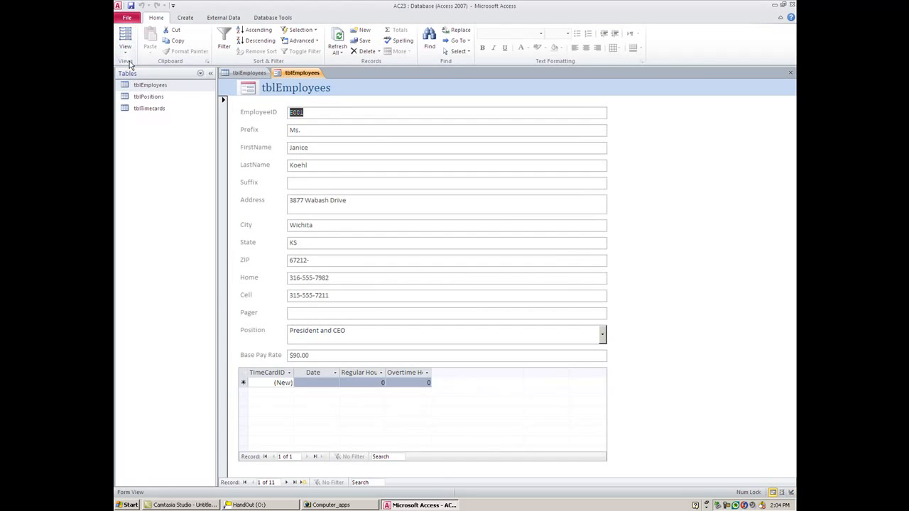